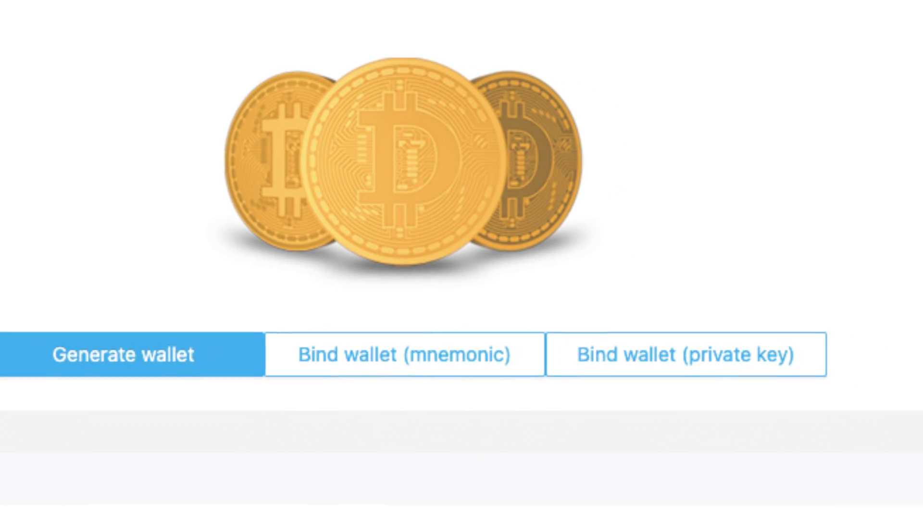
Expand Mining > Wallet in the sidebar and open the Wallet Manager page
scroll("down", 3)
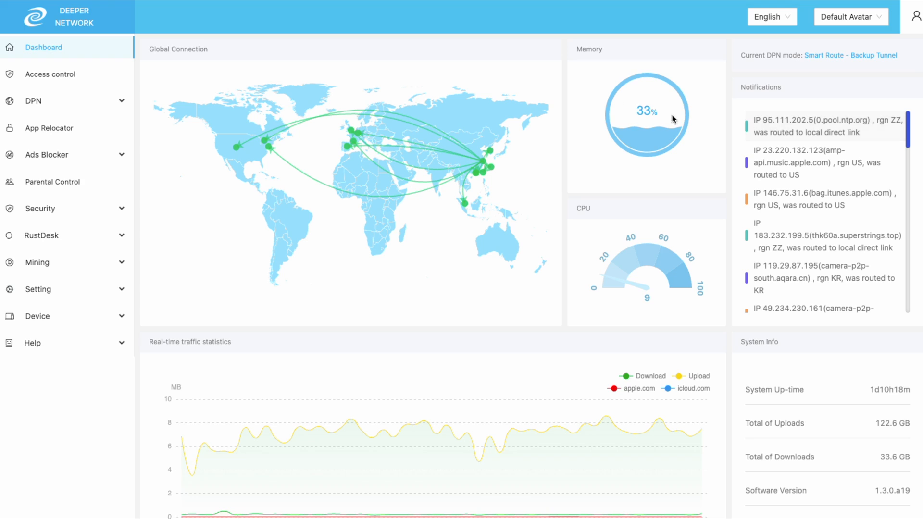
left_click(37, 262)
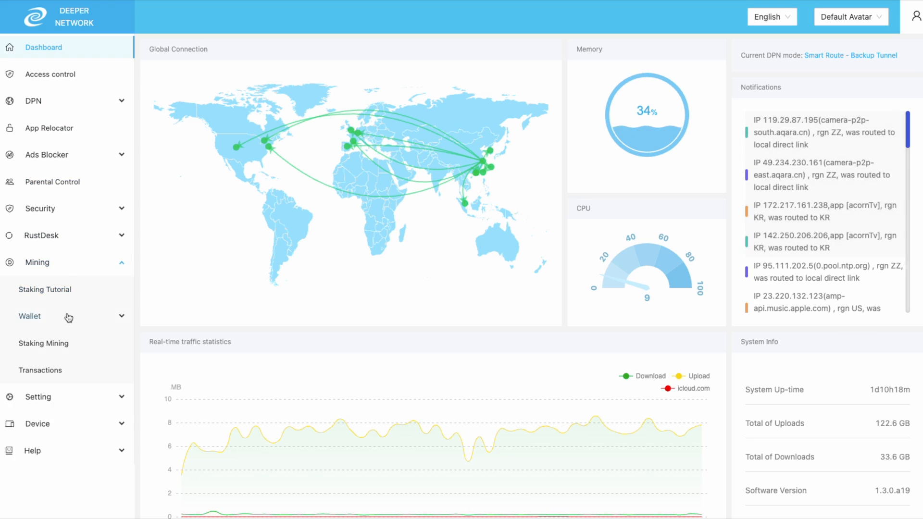
left_click(30, 316)
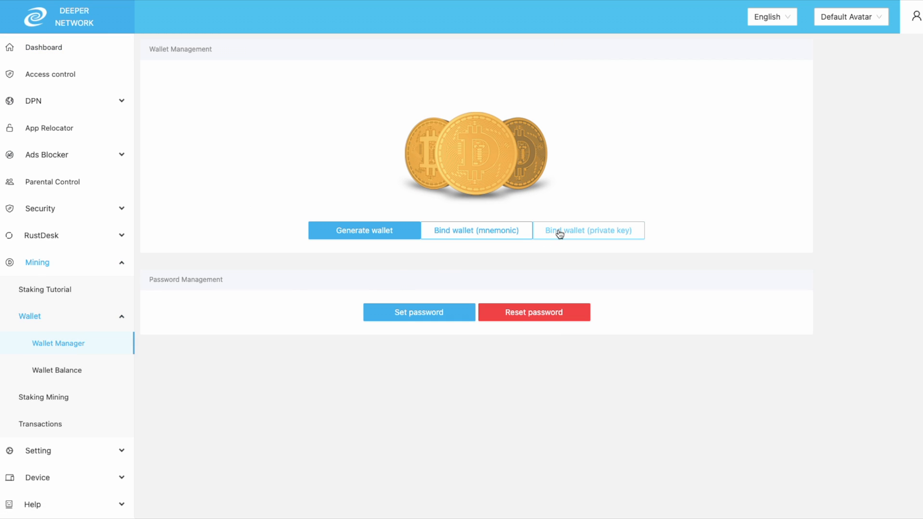
Bind the wallet from private-key.txt with its password, then unbind it and start mnemonic binding
left_click(587, 230)
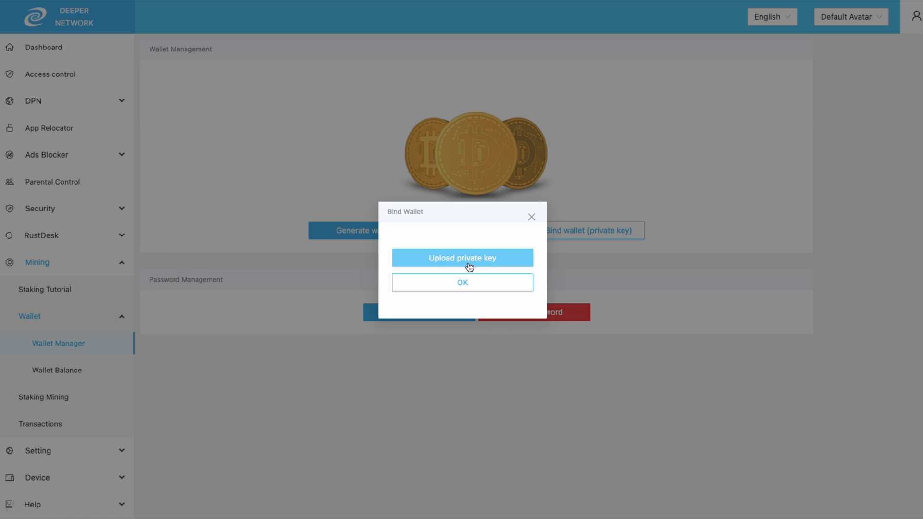
left_click(462, 258)
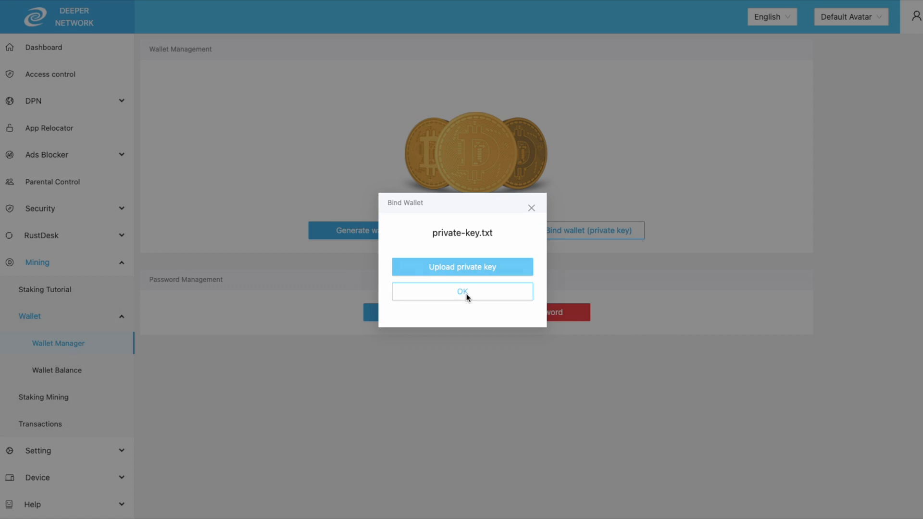
left_click(462, 291)
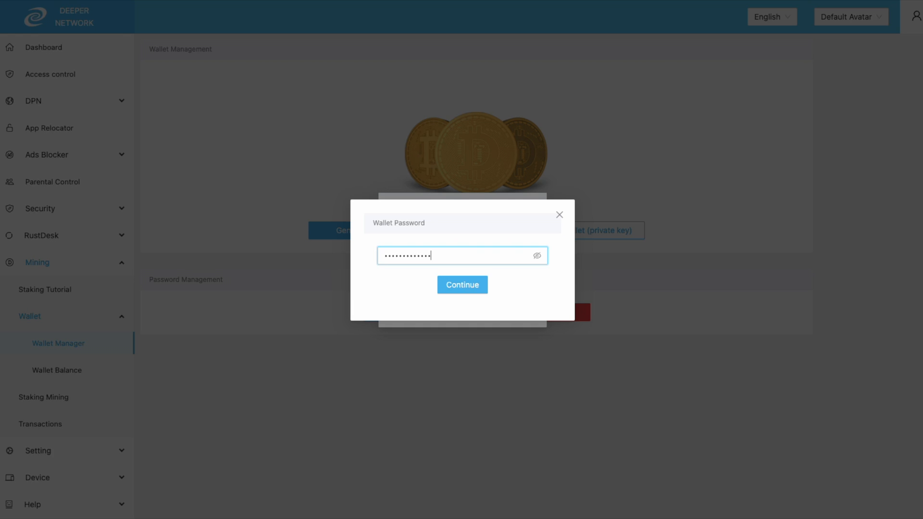
left_click(463, 286)
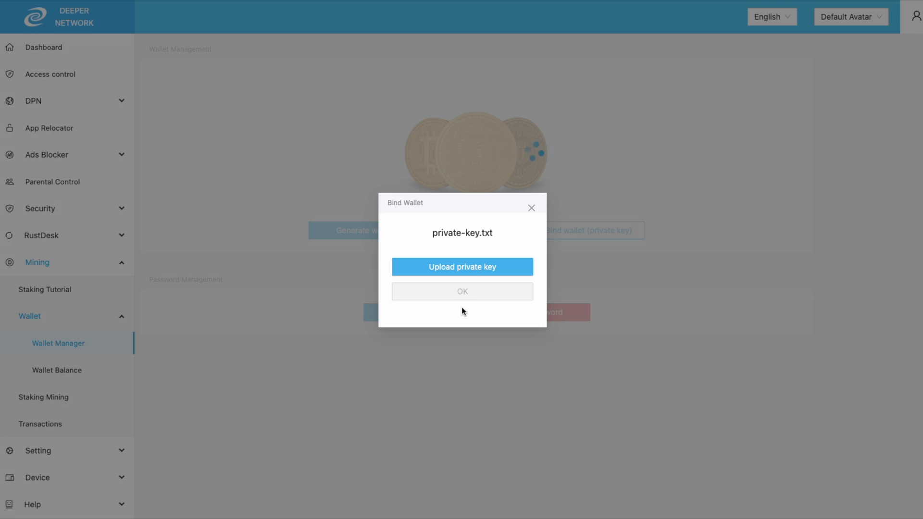
left_click(462, 291)
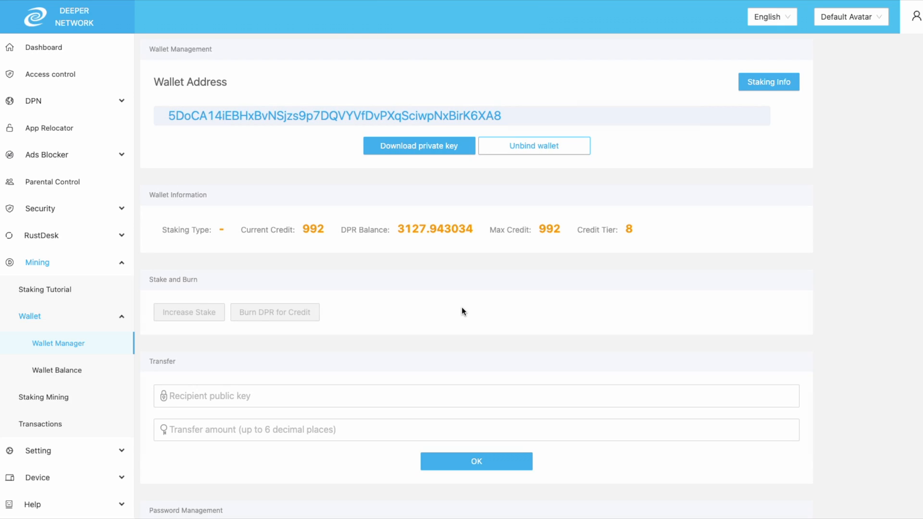
left_click(533, 145)
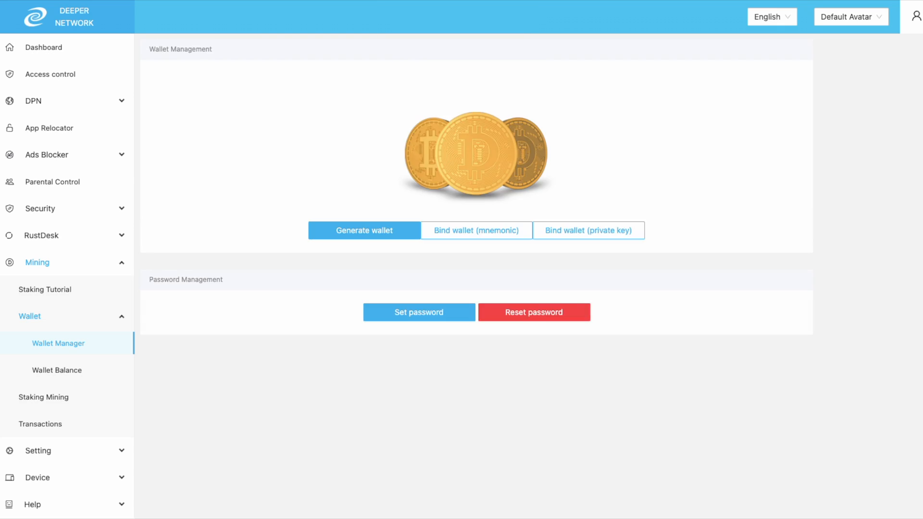
left_click(475, 231)
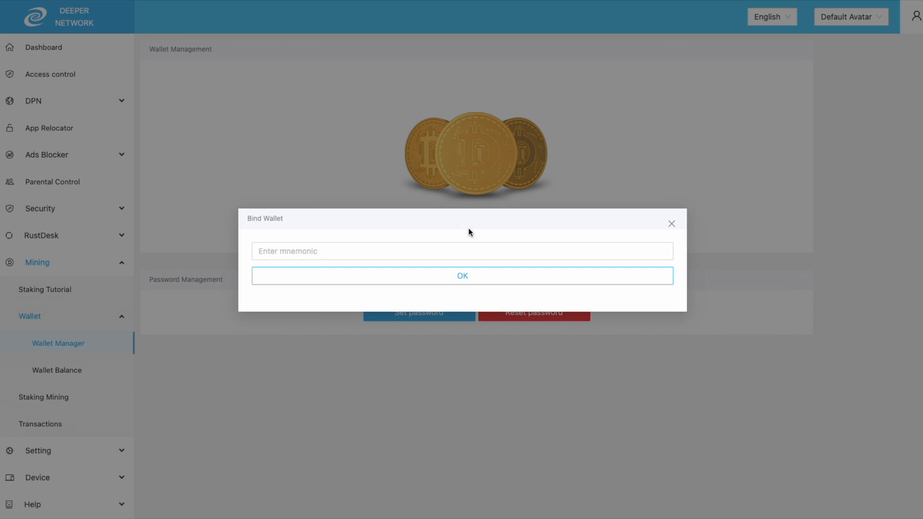
Enter the mnemonic 'one two three four five six seven eight nine ten elevin twelve' and confirm it
type("one two three four five")
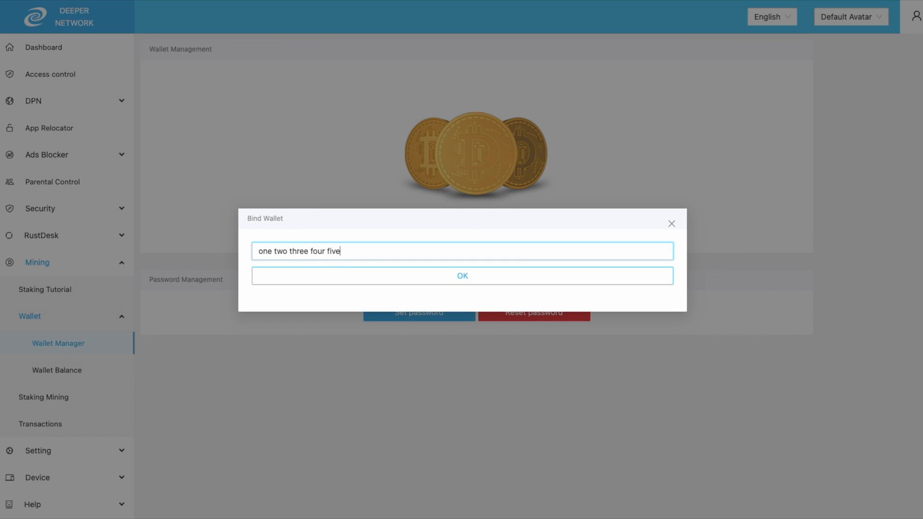
type("six seven eight nine ten")
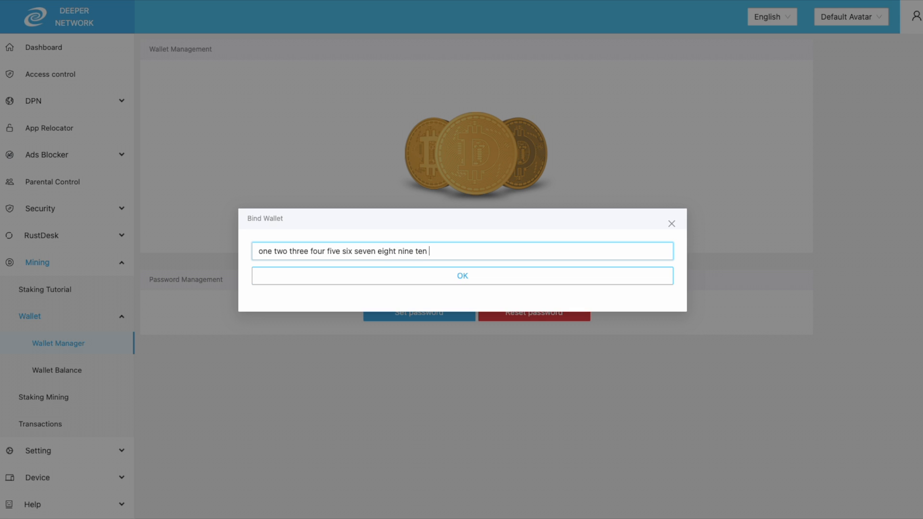
type("elevin twelve")
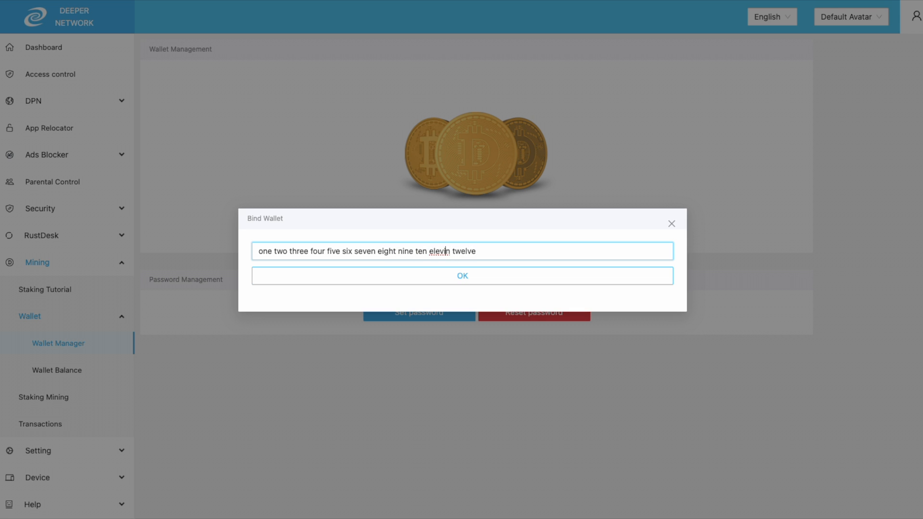
left_click(462, 276)
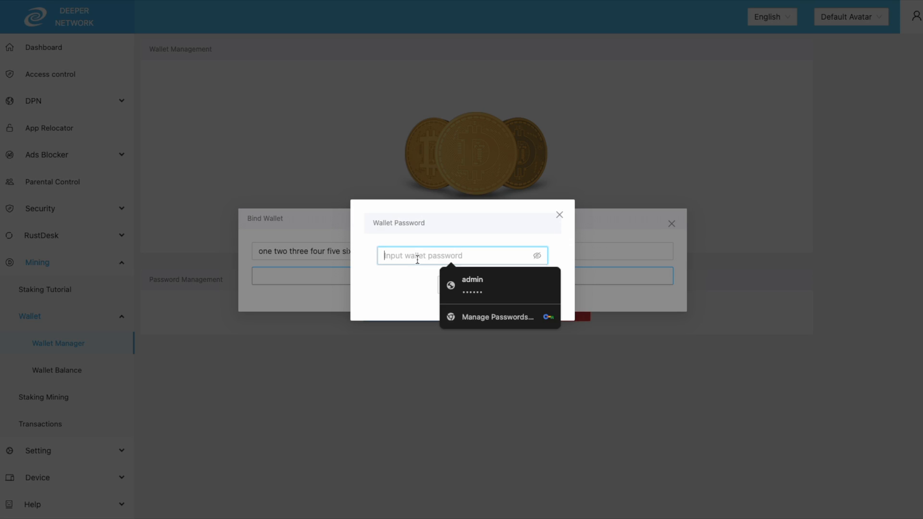